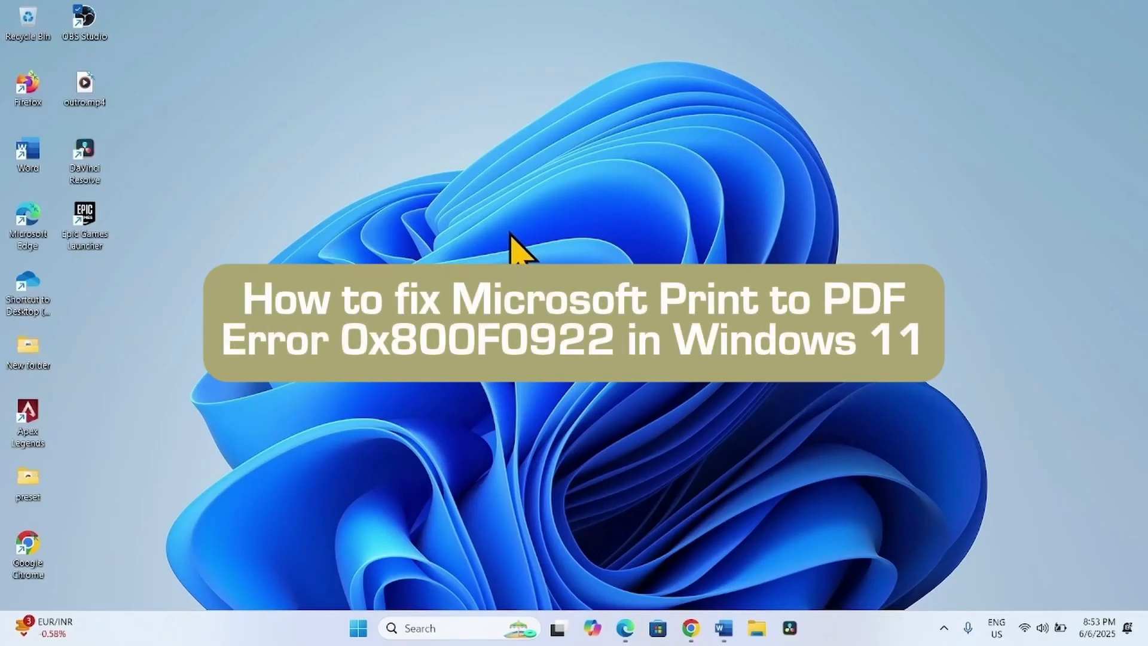
mouse_move(545, 191)
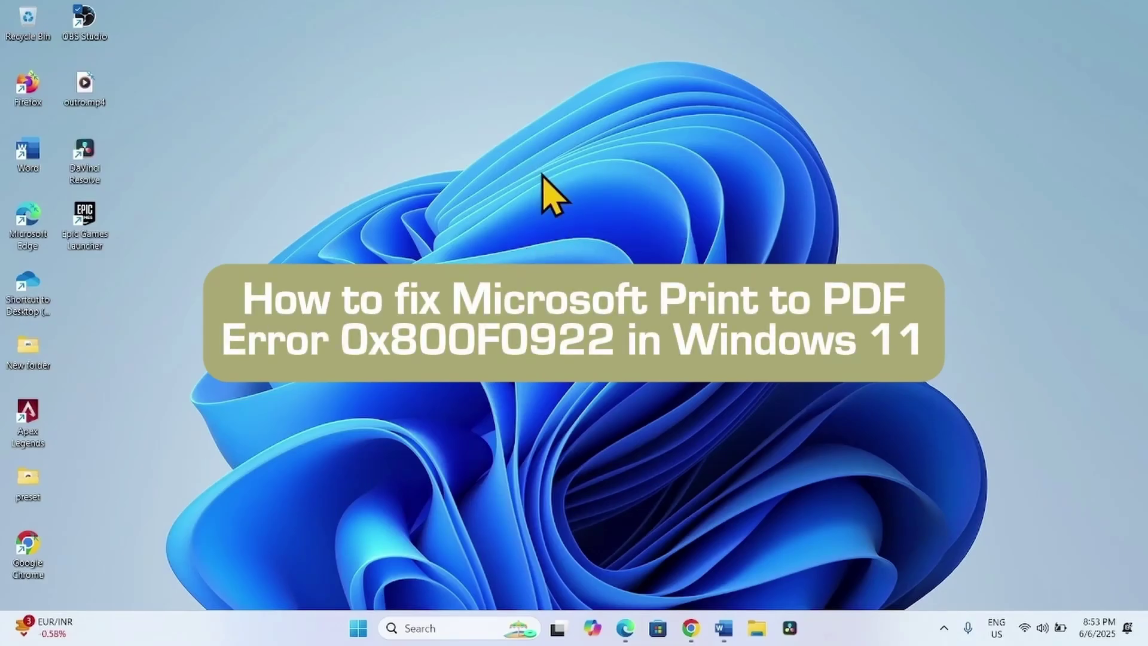
mouse_move(551, 182)
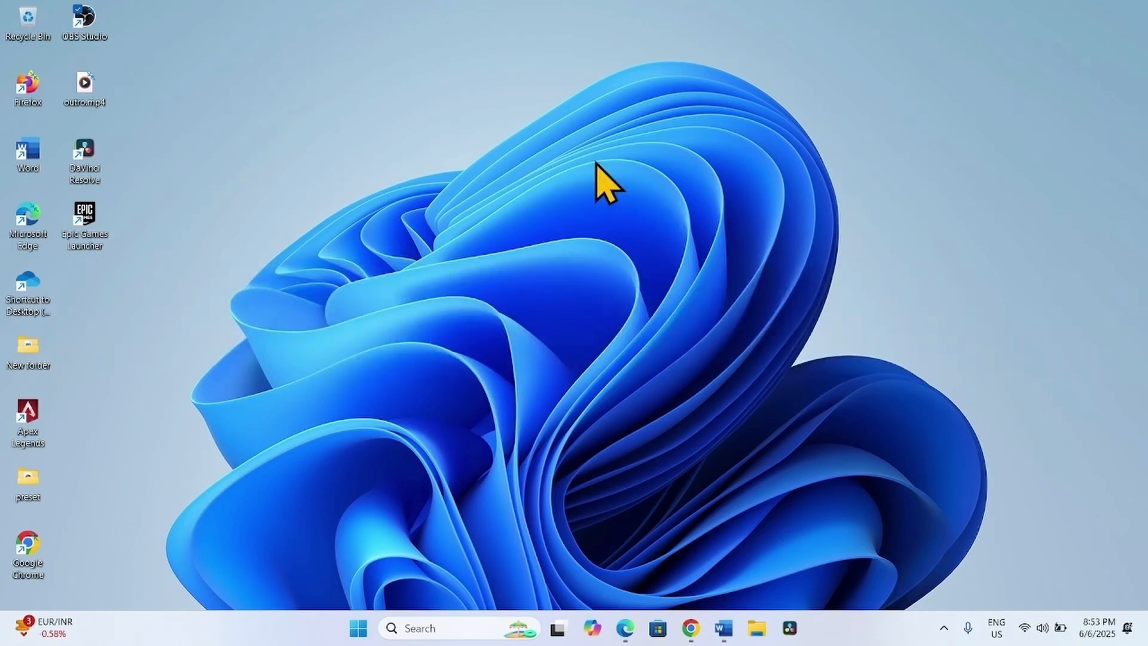
mouse_move(739, 348)
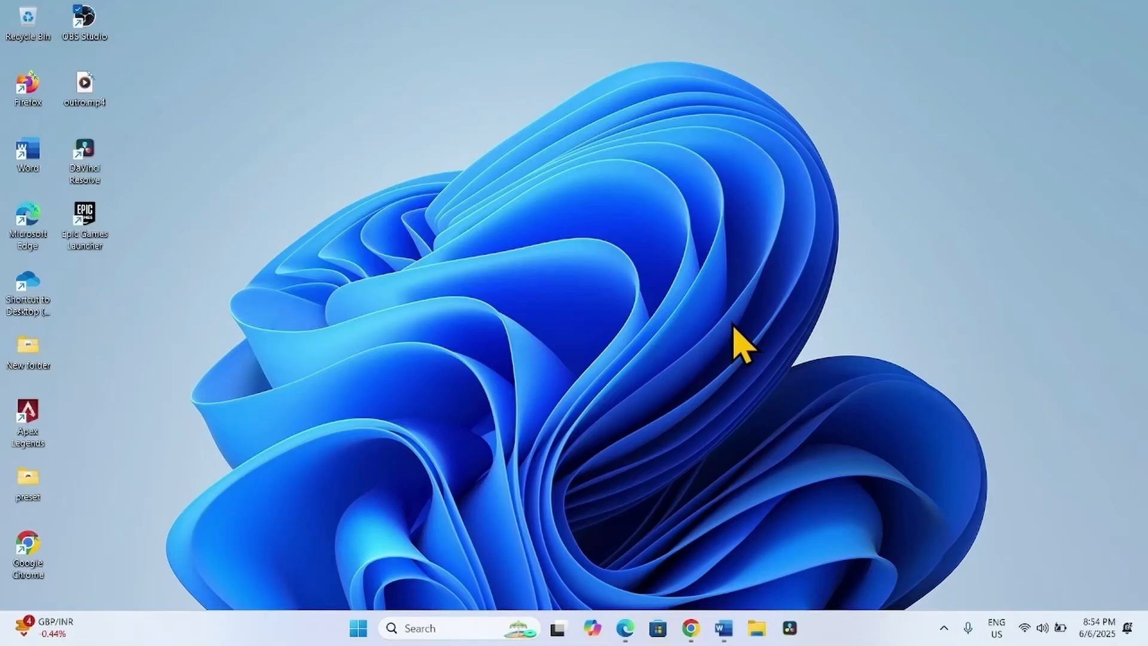
- Download prnms009.inf_amd64_5555b7fbfa8487e2.zip from OneDrive and reveal it in Downloads
click(693, 628)
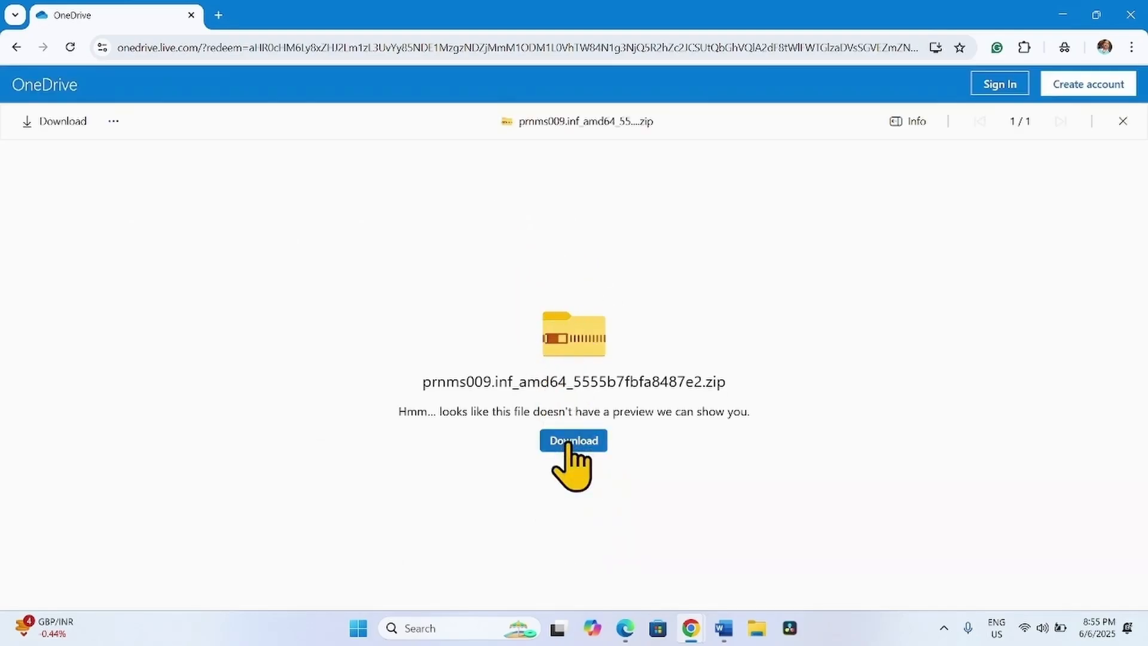
click(573, 440)
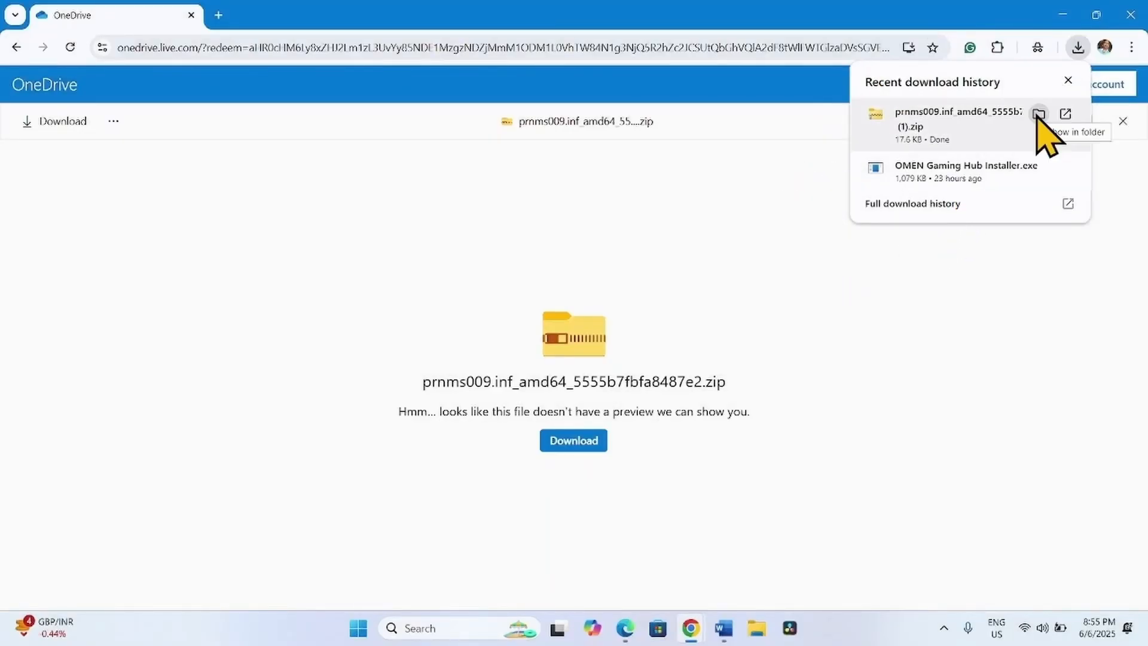
click(1039, 113)
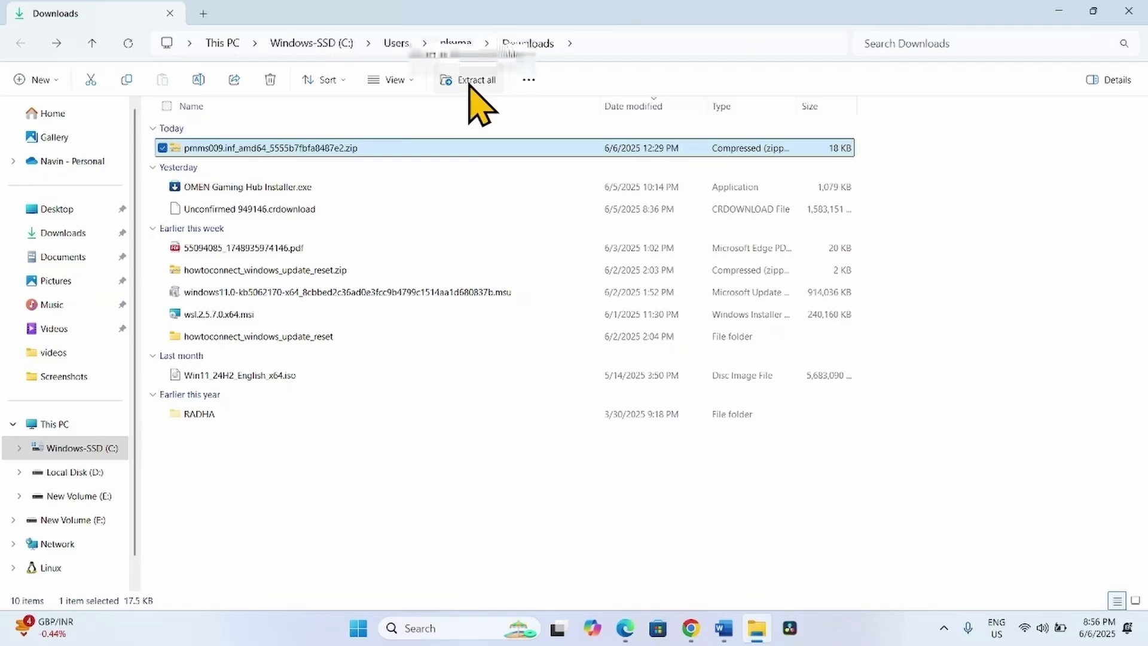
- Extract the prnms009 driver zip to its suggested folder, then browse to drive C
click(476, 80)
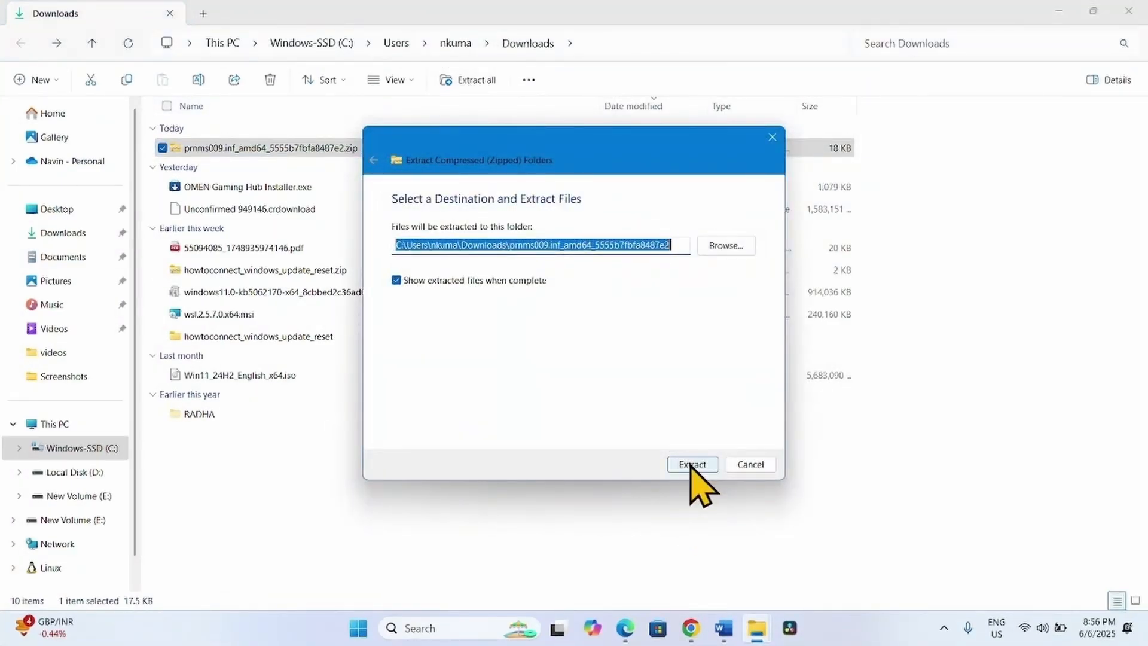
click(694, 464)
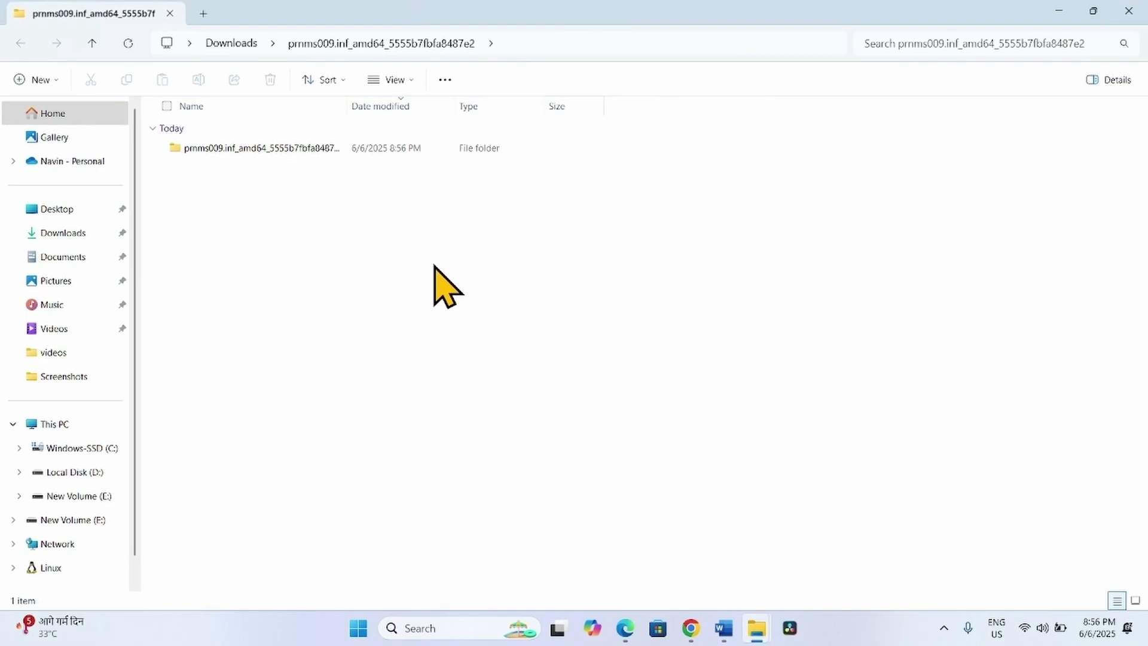
click(230, 149)
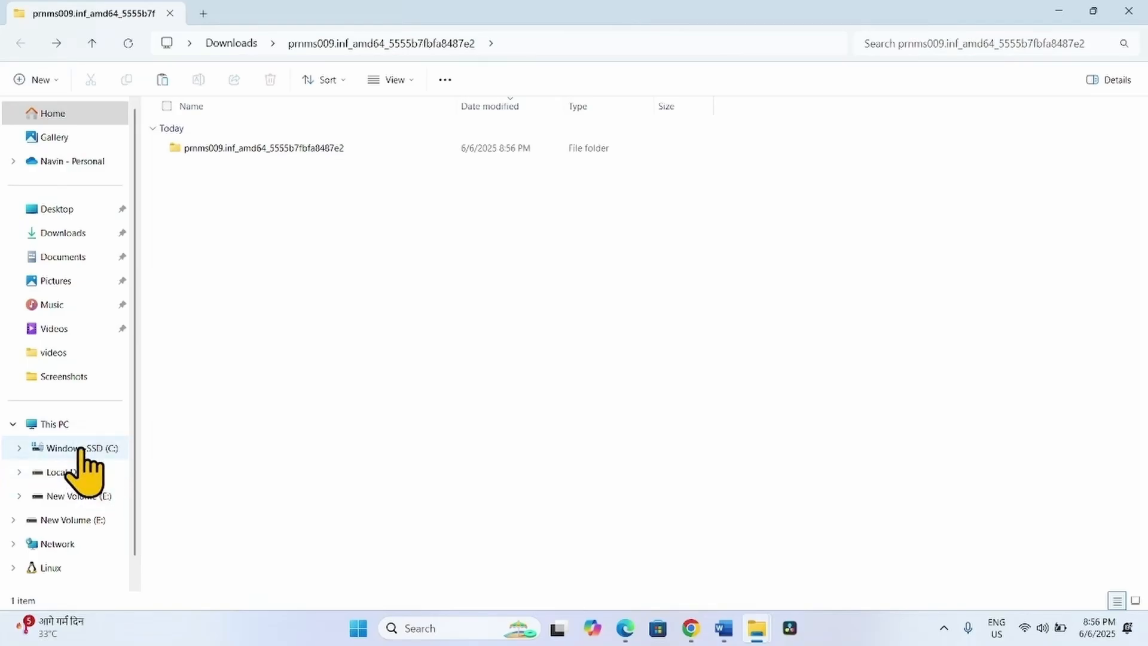
click(77, 448)
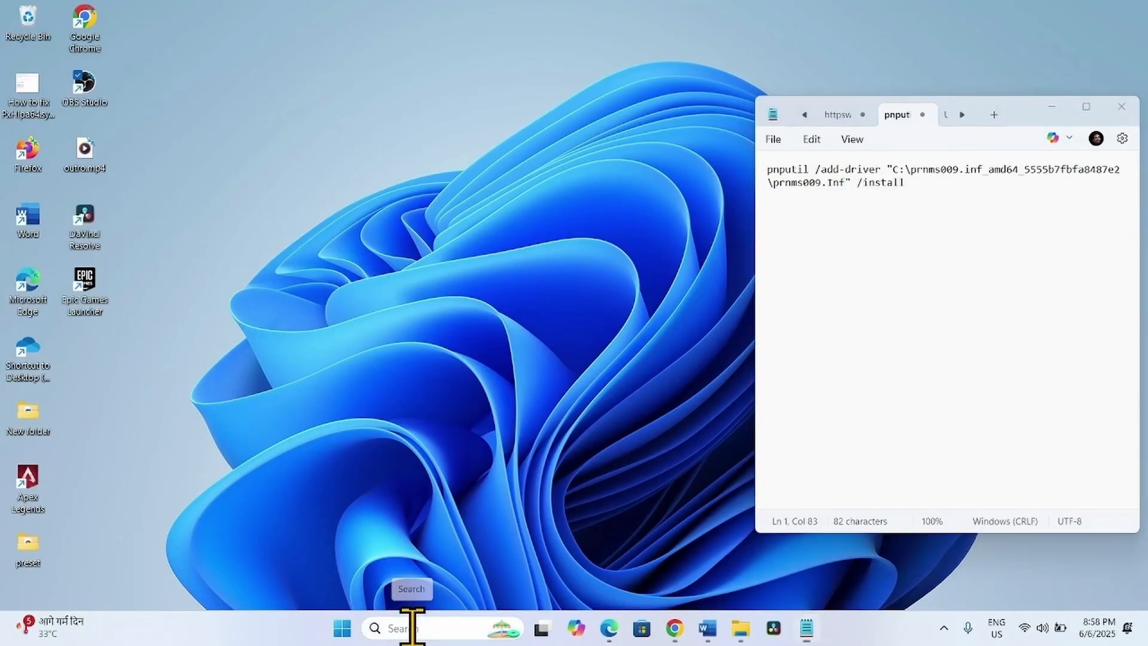
- Search for 'cmd' and launch Command Prompt using Run as administrator
click(411, 628)
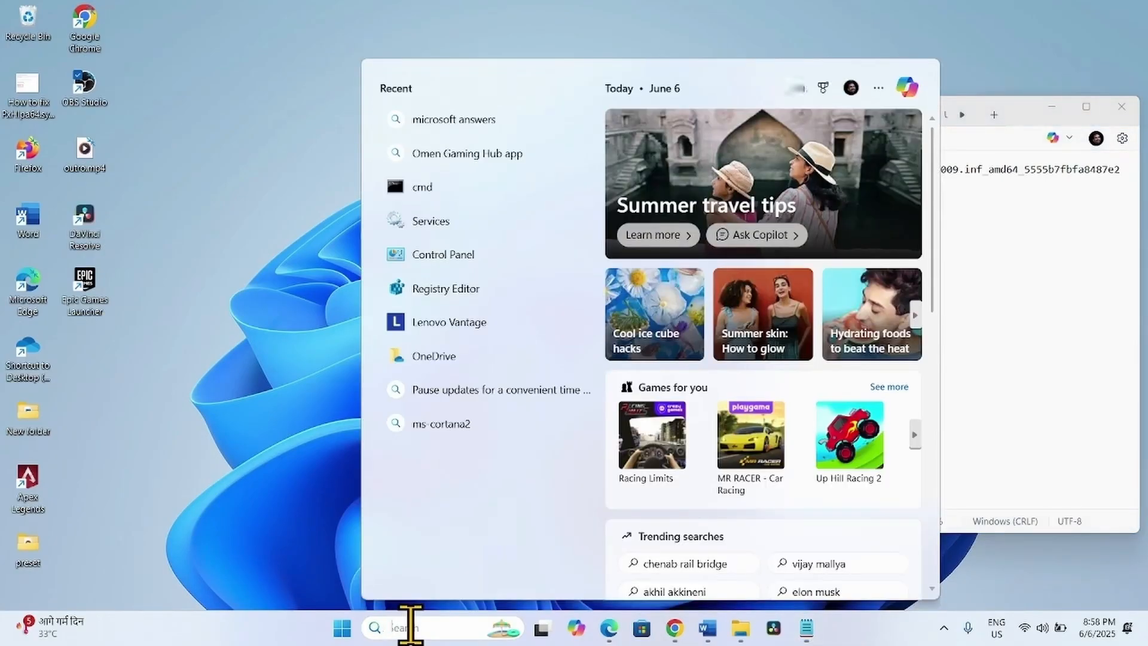
text(cmd)
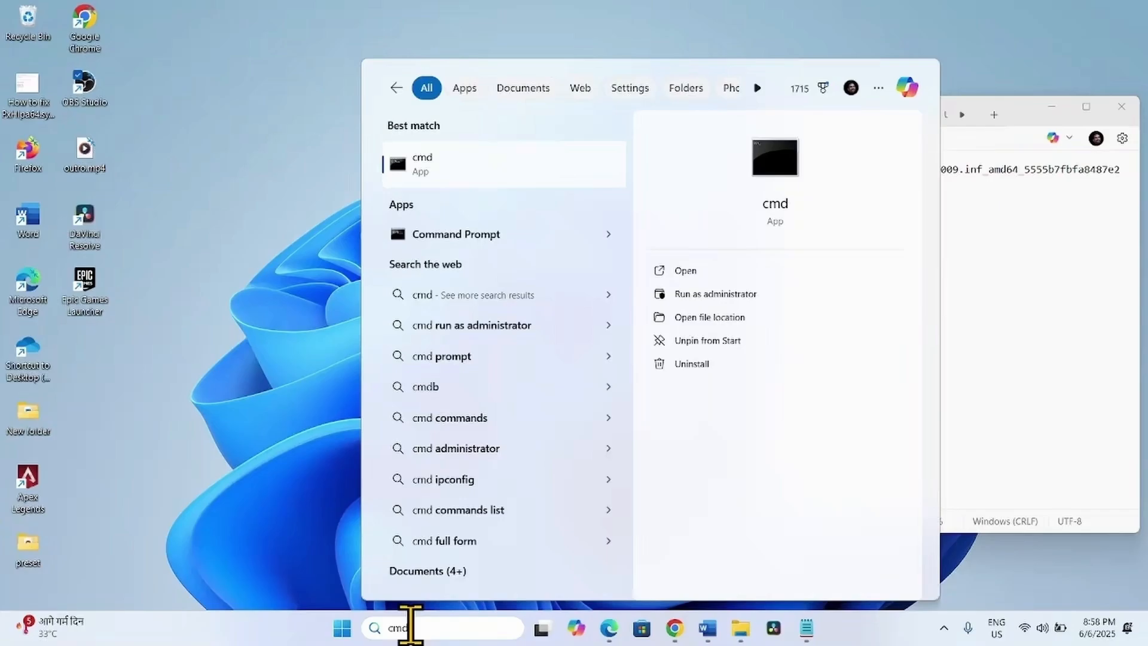
mouse_move(454, 173)
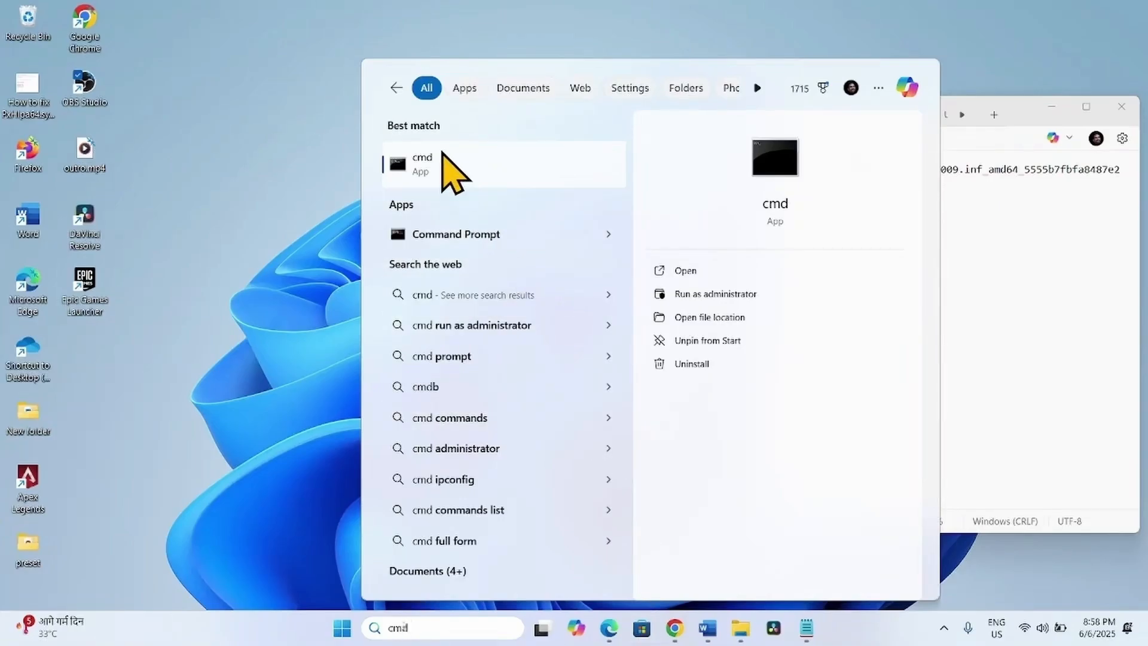
right_click(439, 167)
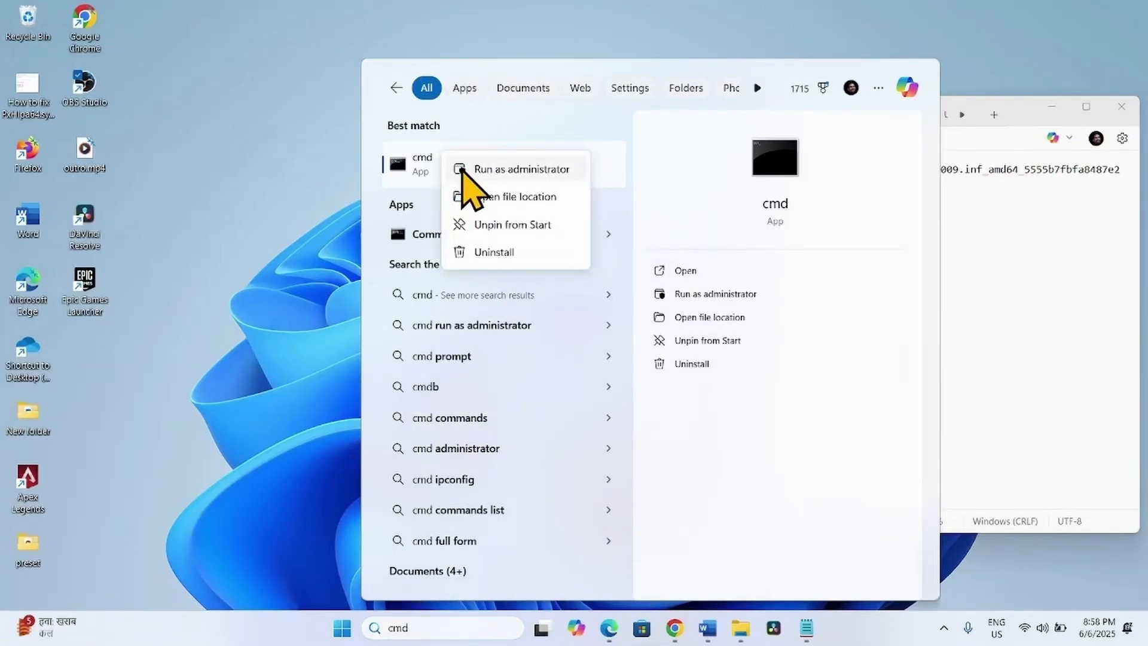
click(516, 169)
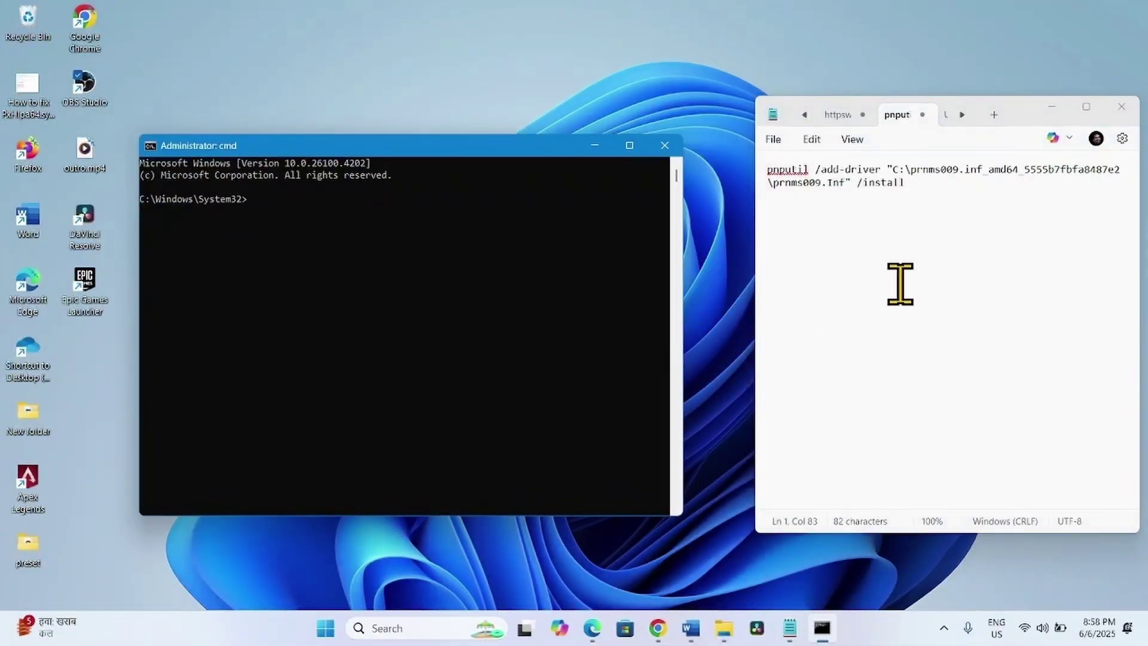
- Run pnputil /add-driver for prnms009.Inf with /install, then close Command Prompt and Notepad
double_click(881, 183)
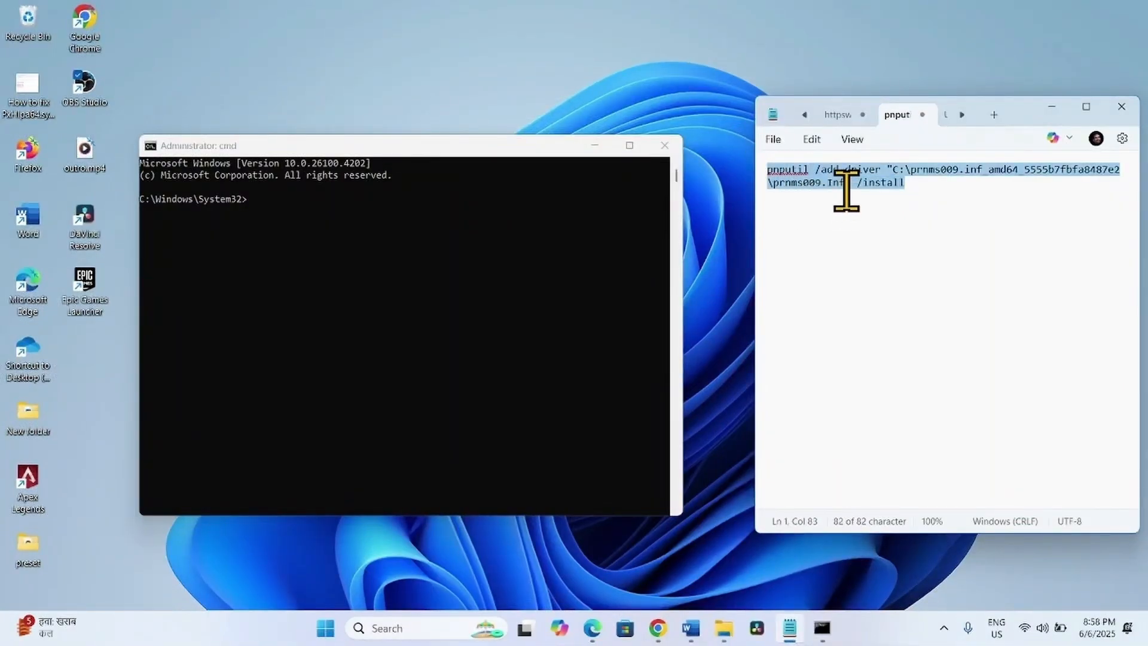
mouse_move(850, 191)
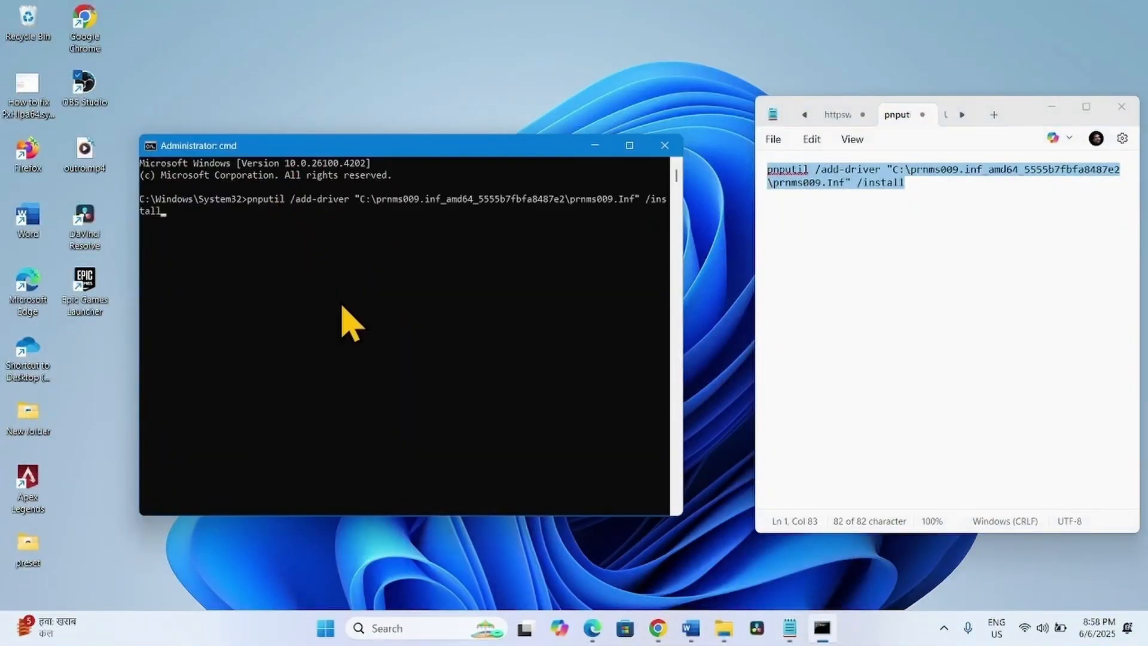
key(Enter)
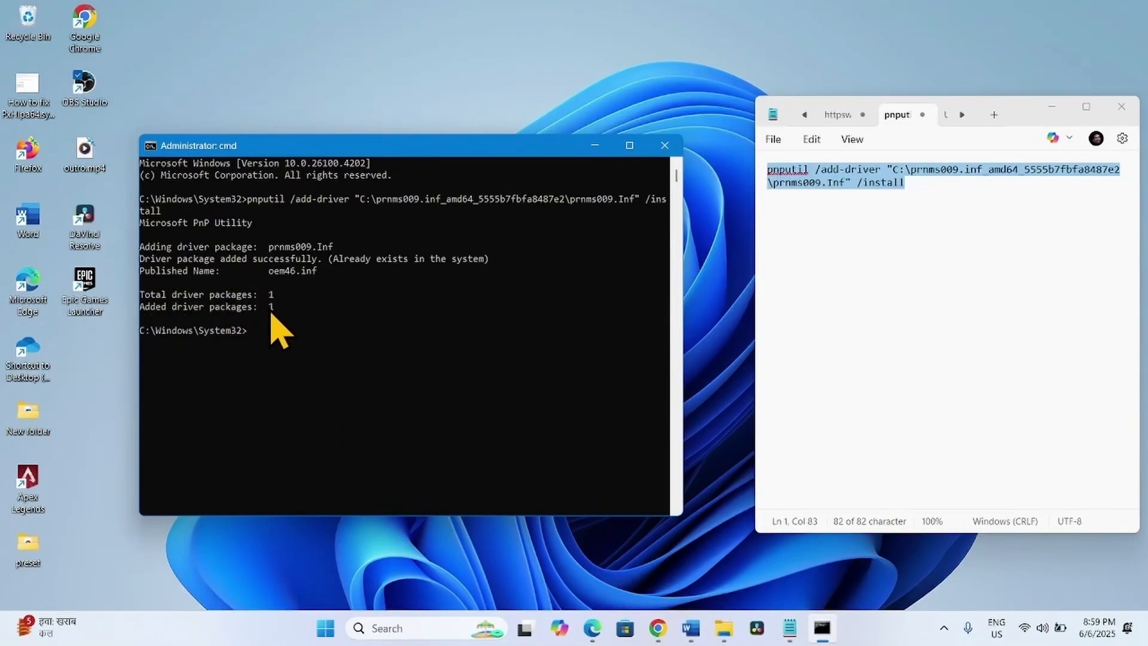
mouse_move(666, 146)
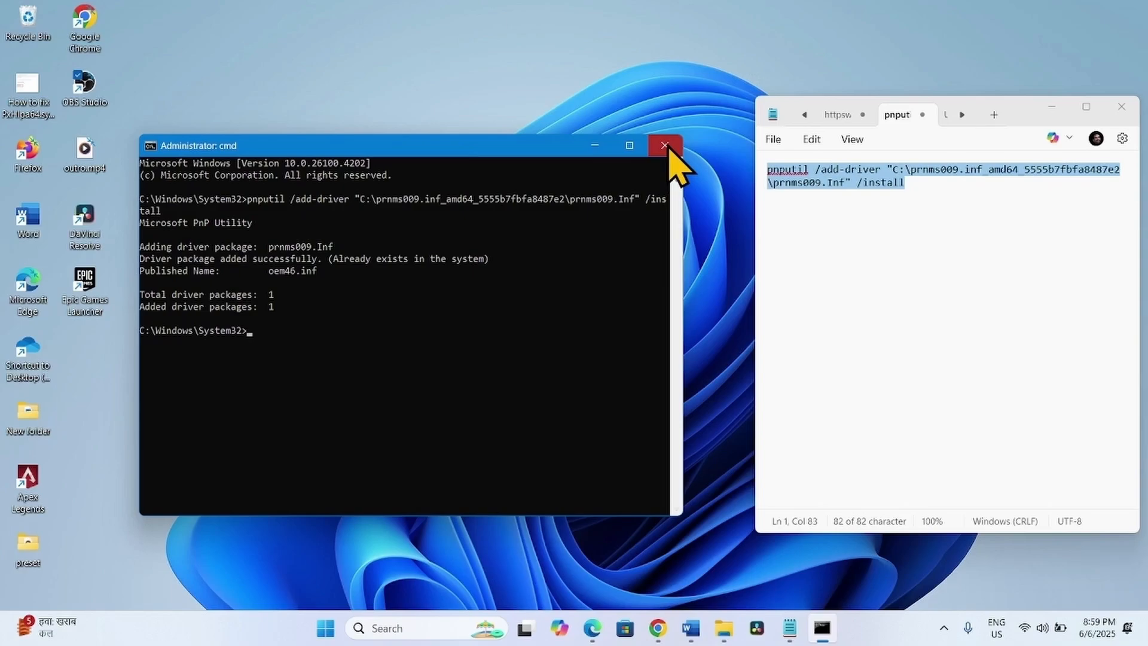
click(662, 144)
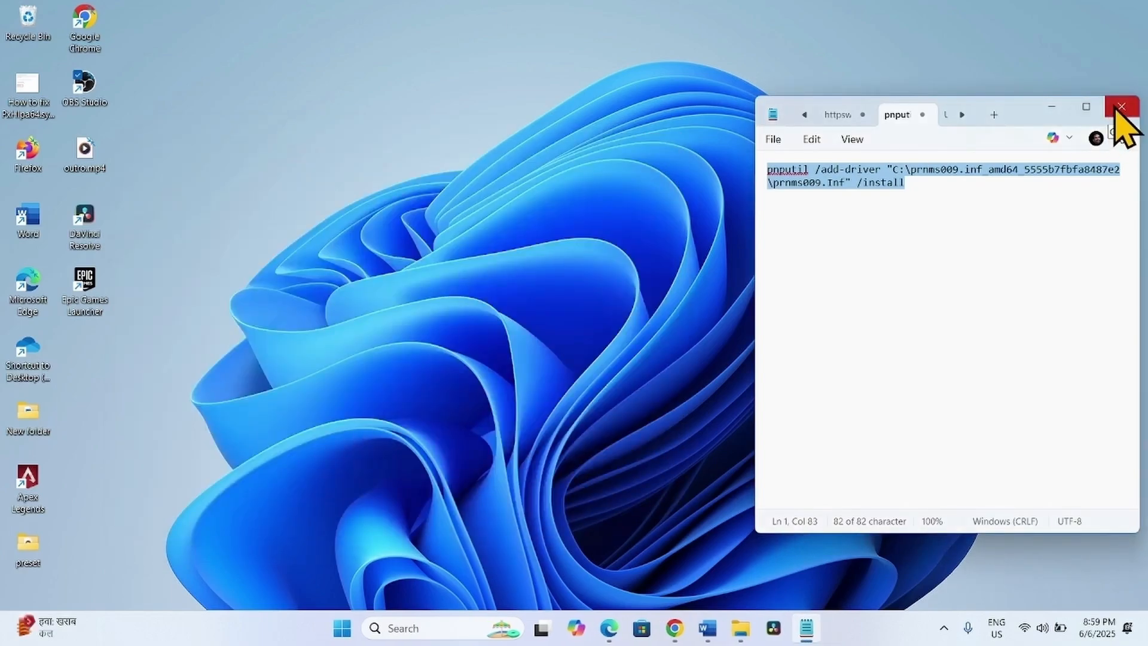
click(1127, 107)
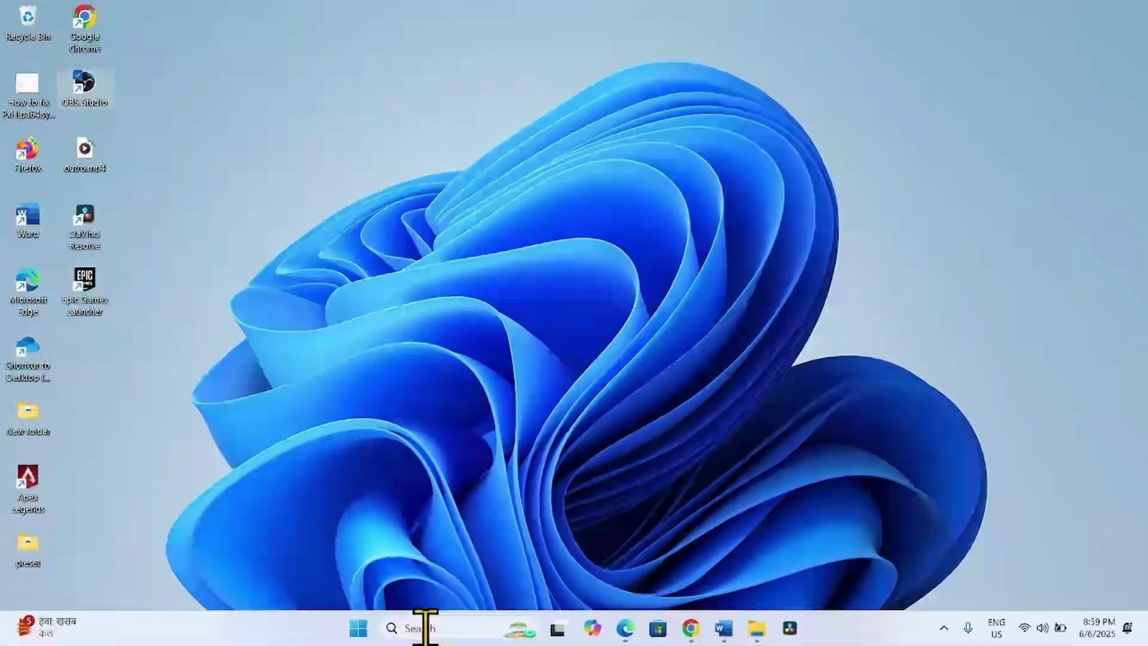
- Open Control Panel, go to Uninstall a program, and open 'Turn Windows features on or off'
click(421, 628)
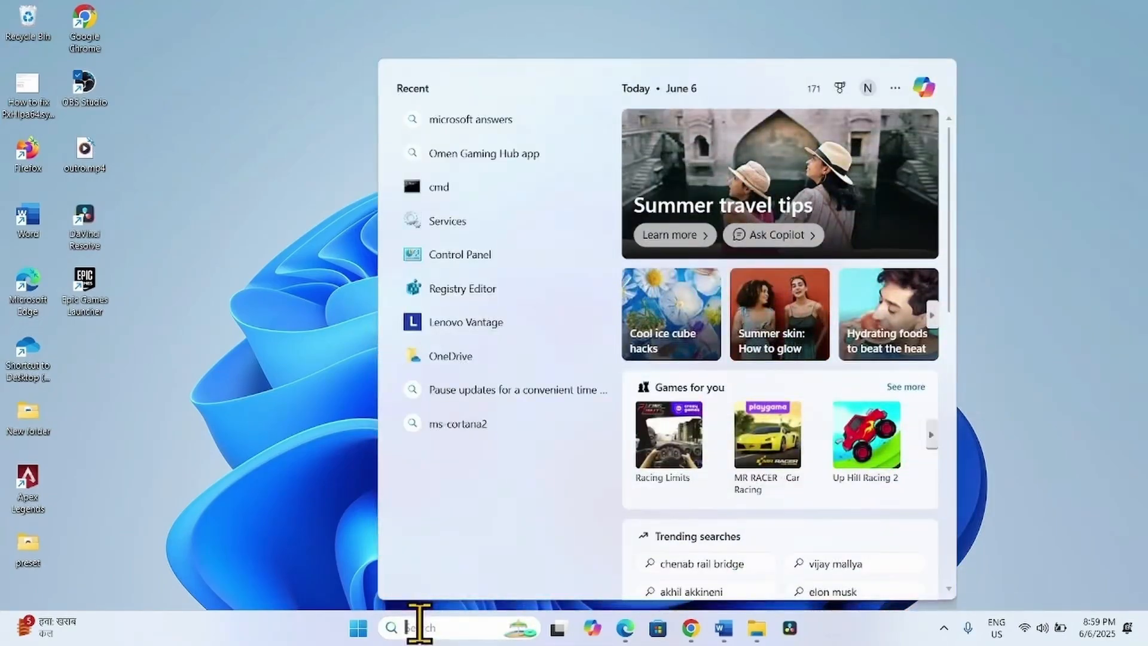
text(control Panel)
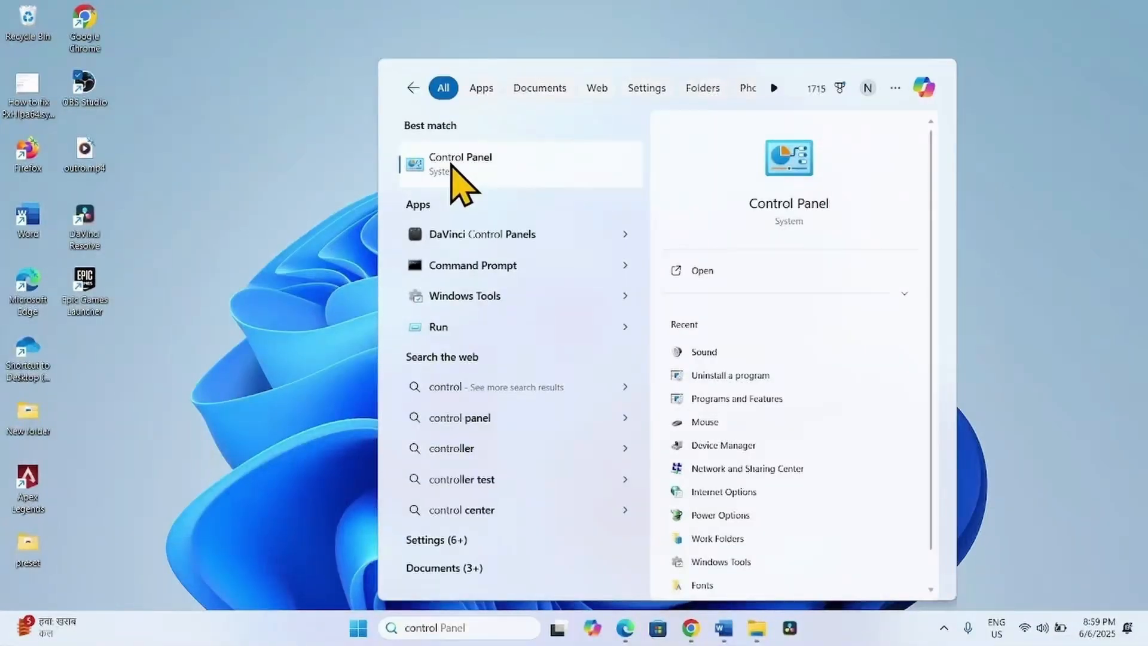
click(460, 164)
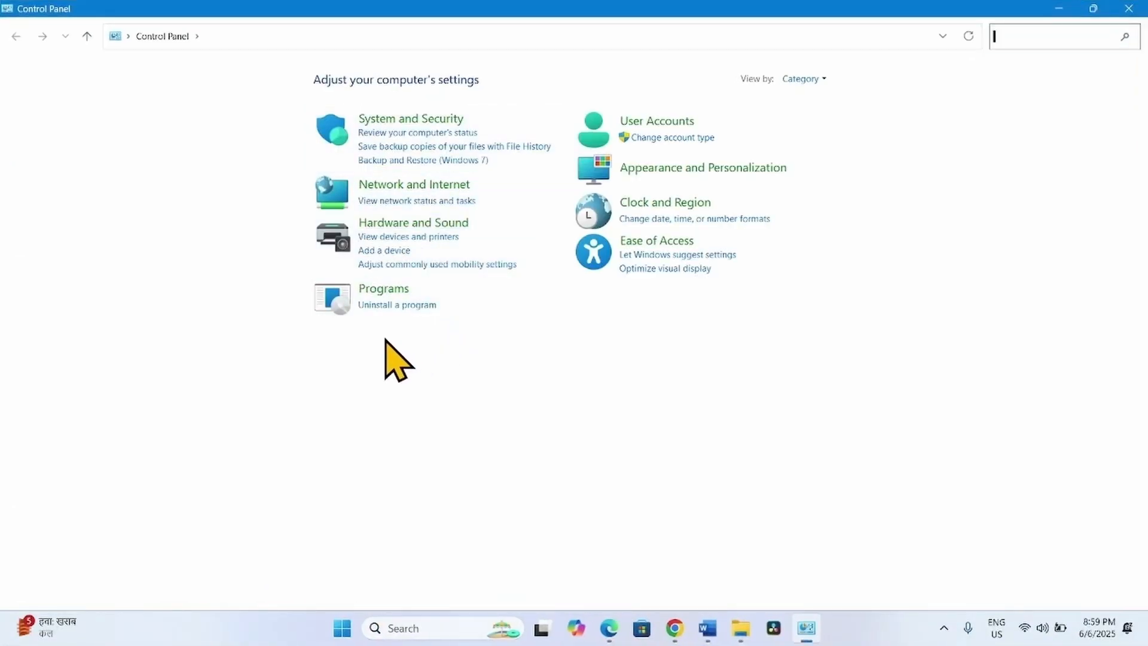
mouse_move(384, 314)
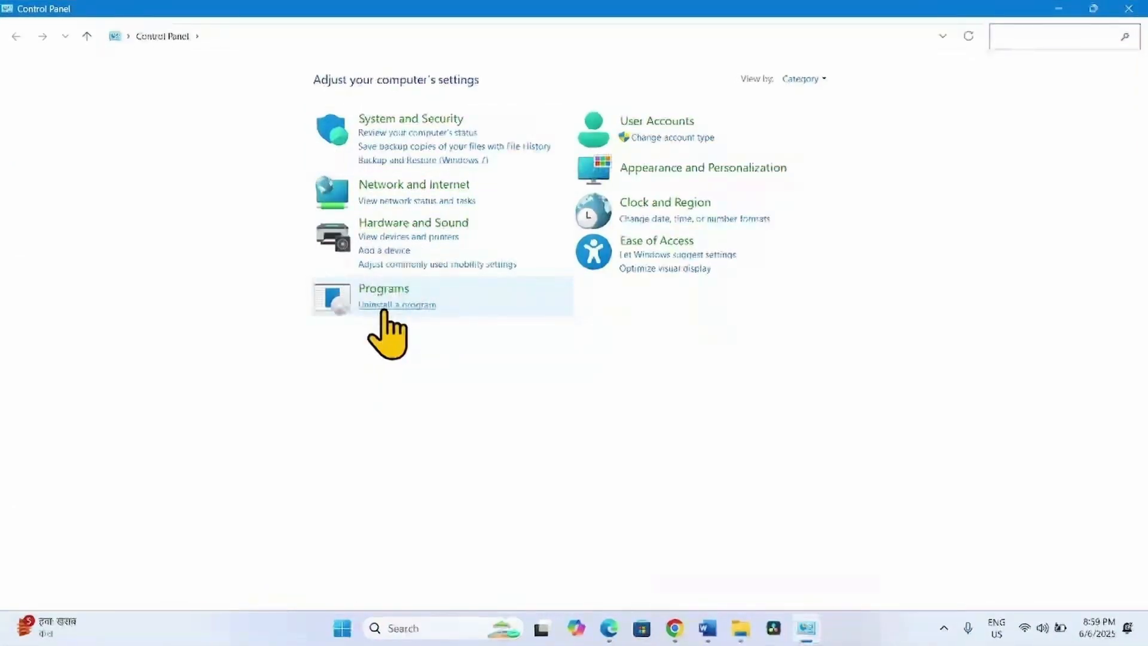
click(397, 305)
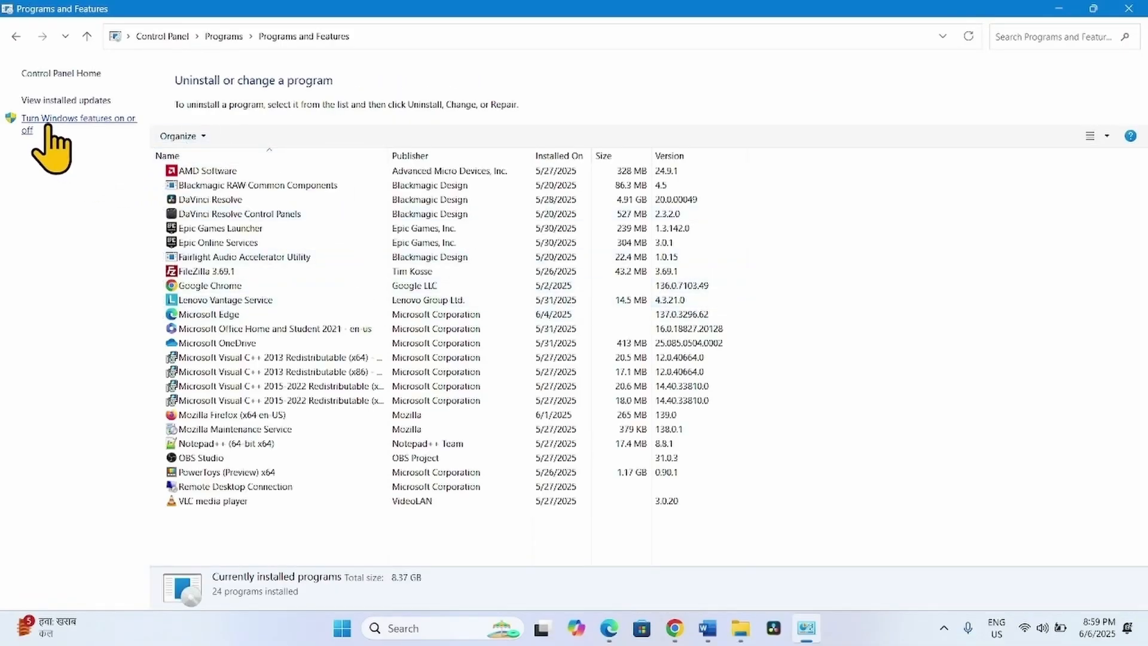
mouse_move(109, 123)
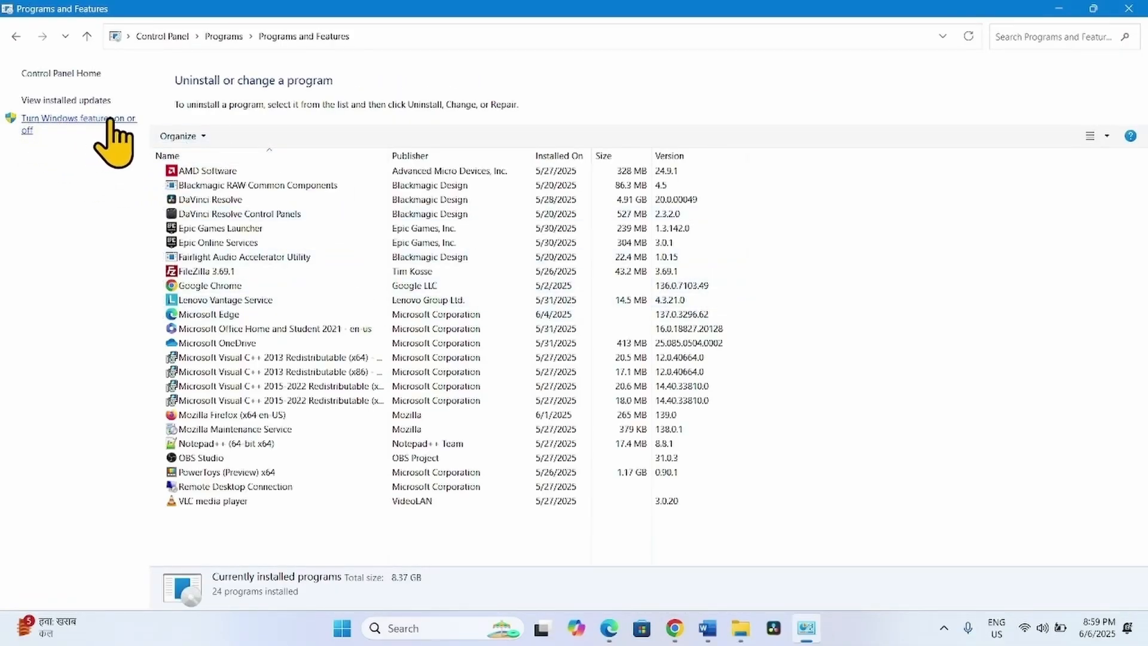
click(78, 118)
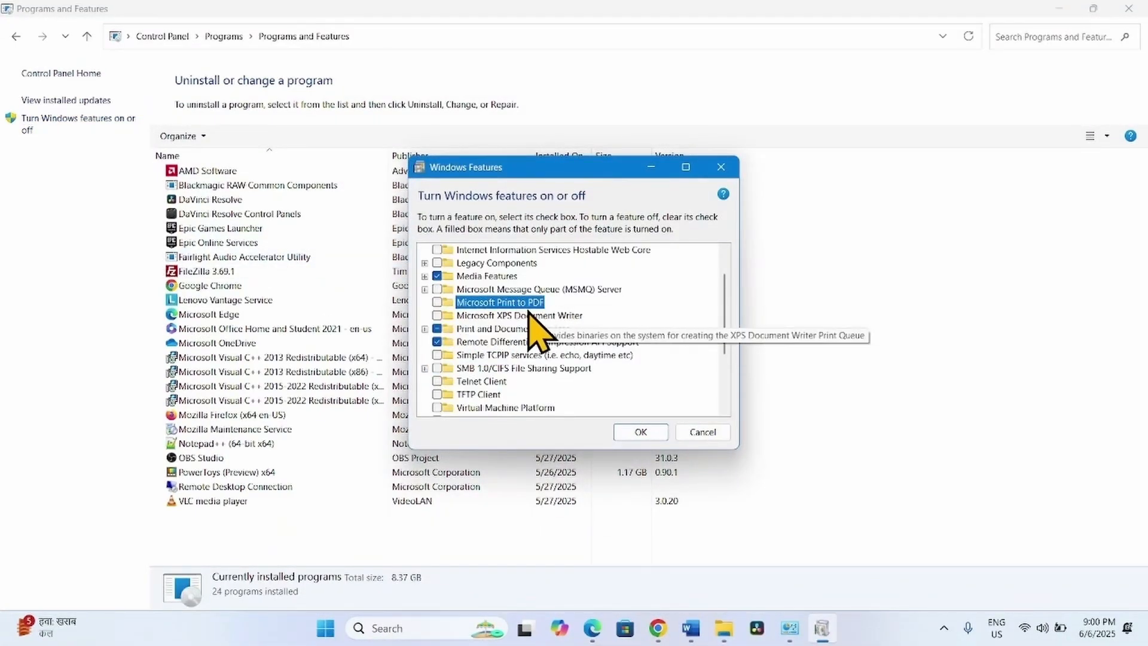
- Tick Microsoft Print to PDF, apply it, close Programs and Features, and open Start
click(436, 302)
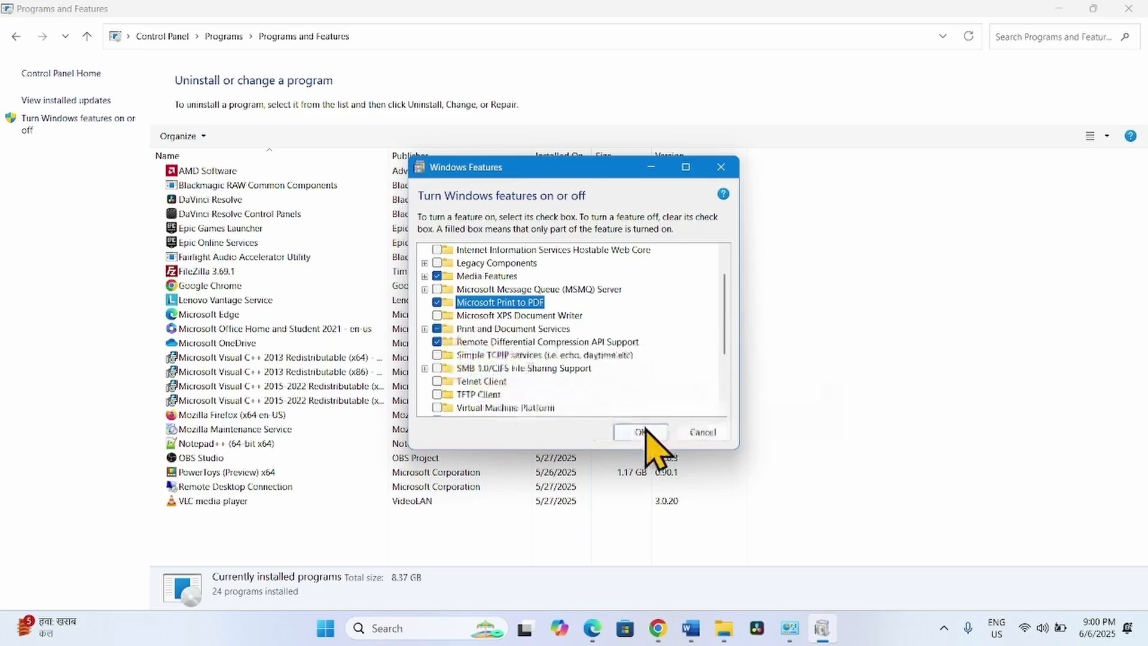
click(641, 432)
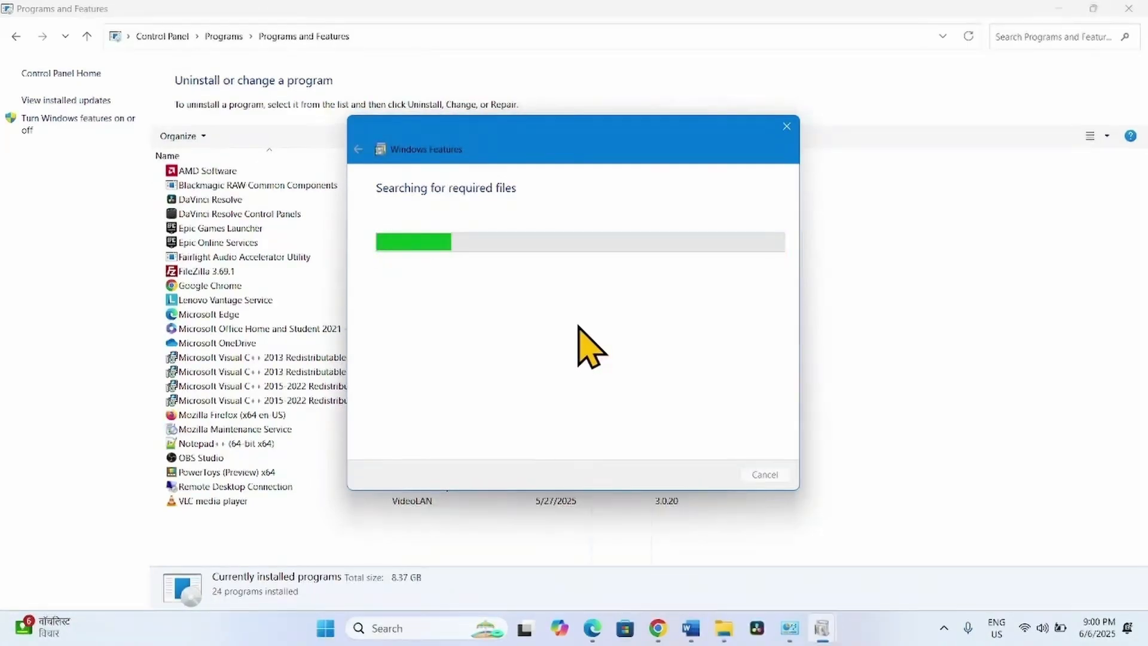
mouse_move(483, 485)
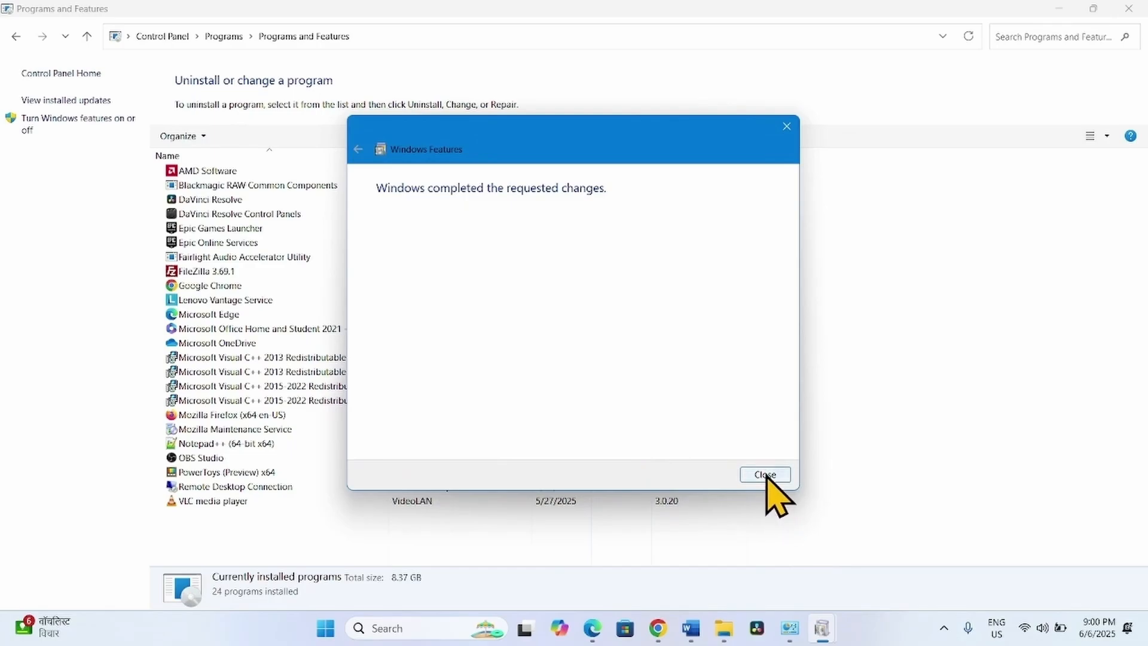
click(765, 475)
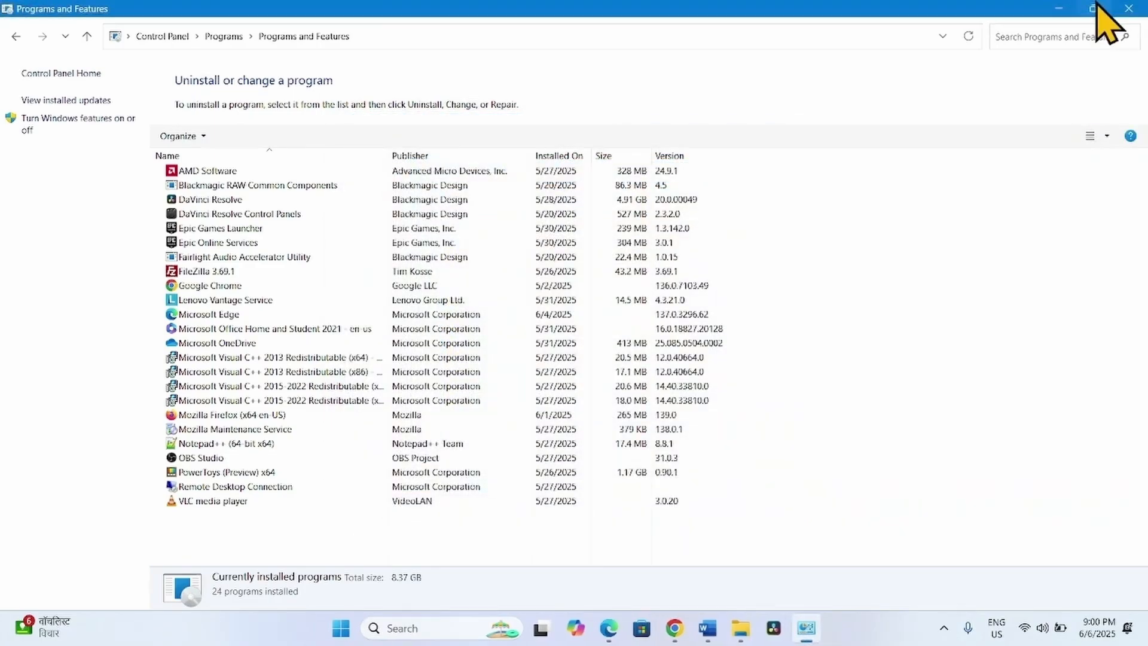
click(1127, 8)
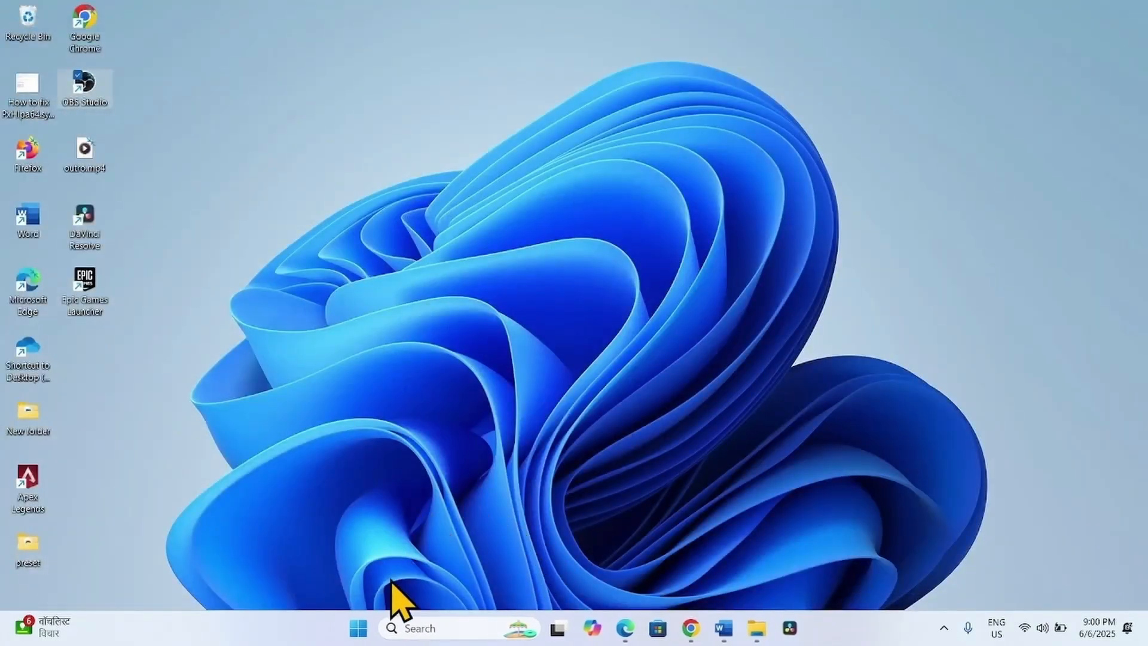
click(356, 645)
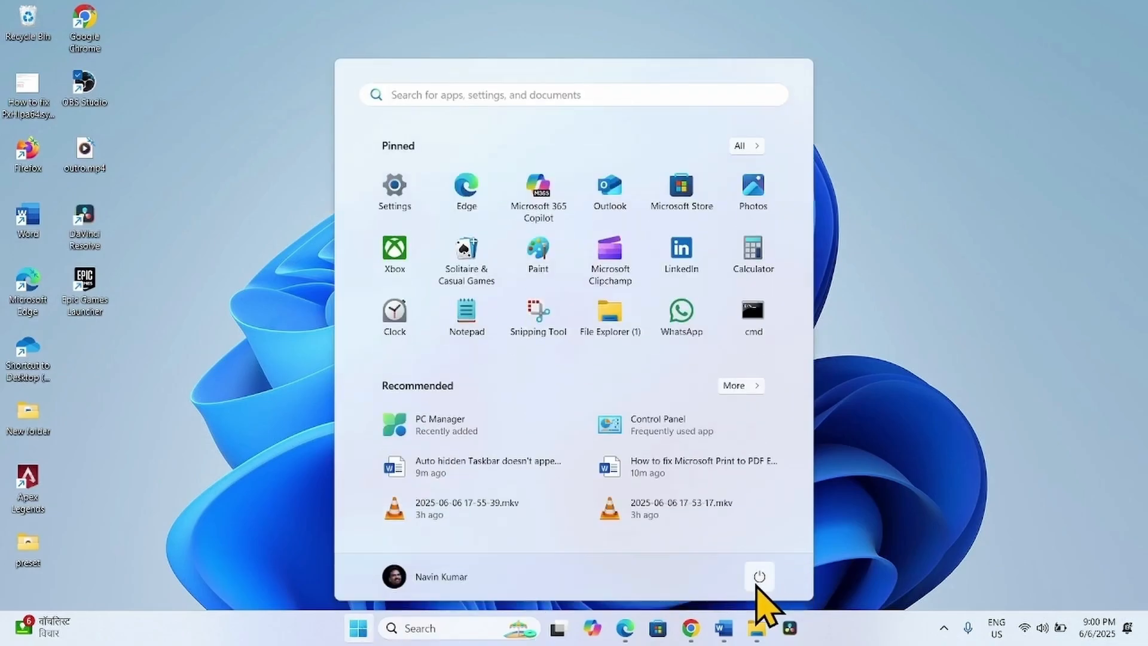